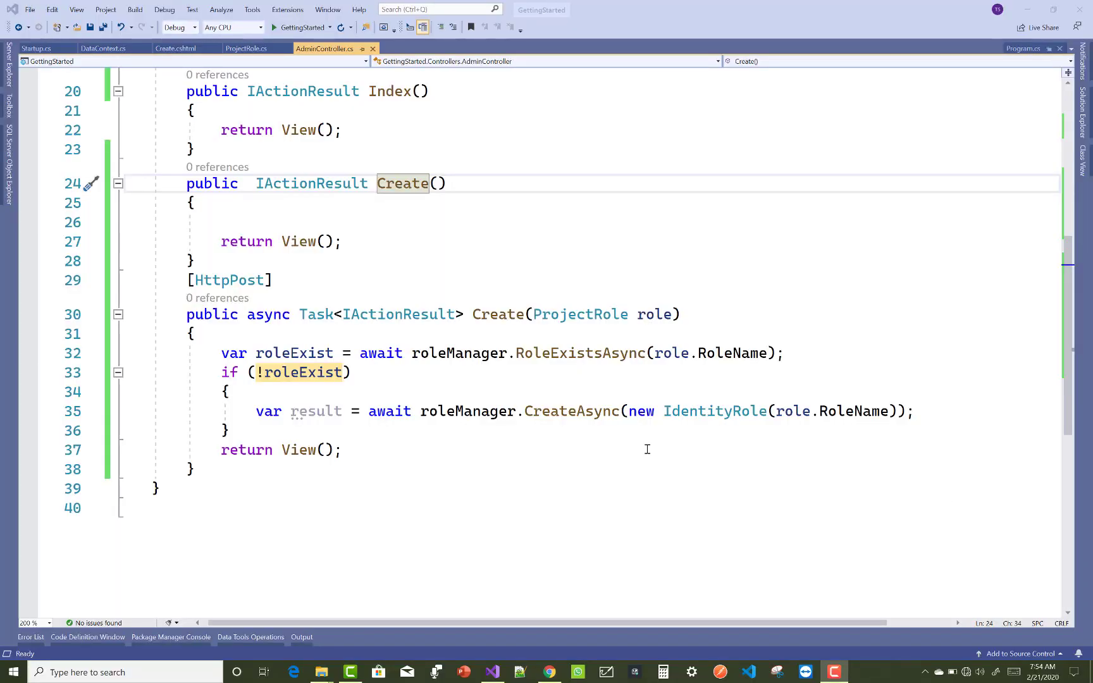
{"action": "mouse_move", "coordinate": [294, 78]}
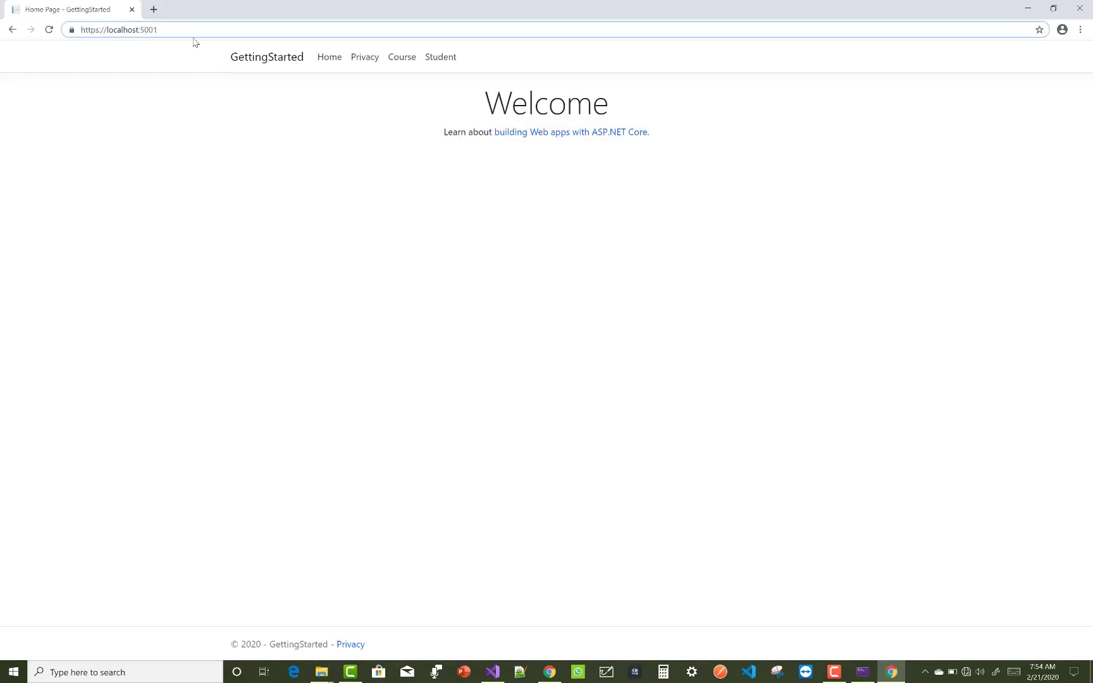
Load localhost:5001/admin/create in Chrome, showing the RoleManager InvalidOperationException
{"action": "left_click", "coordinate": [209, 29]}
{"action": "type", "text": "/admin/create"}
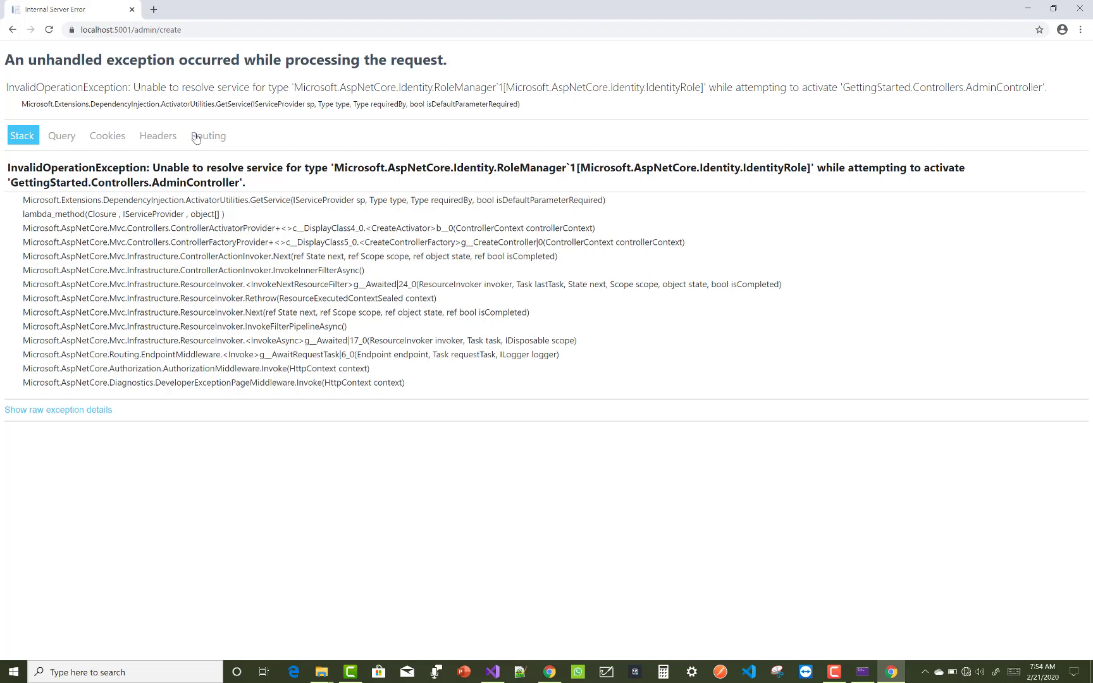
{"action": "mouse_move", "coordinate": [299, 139]}
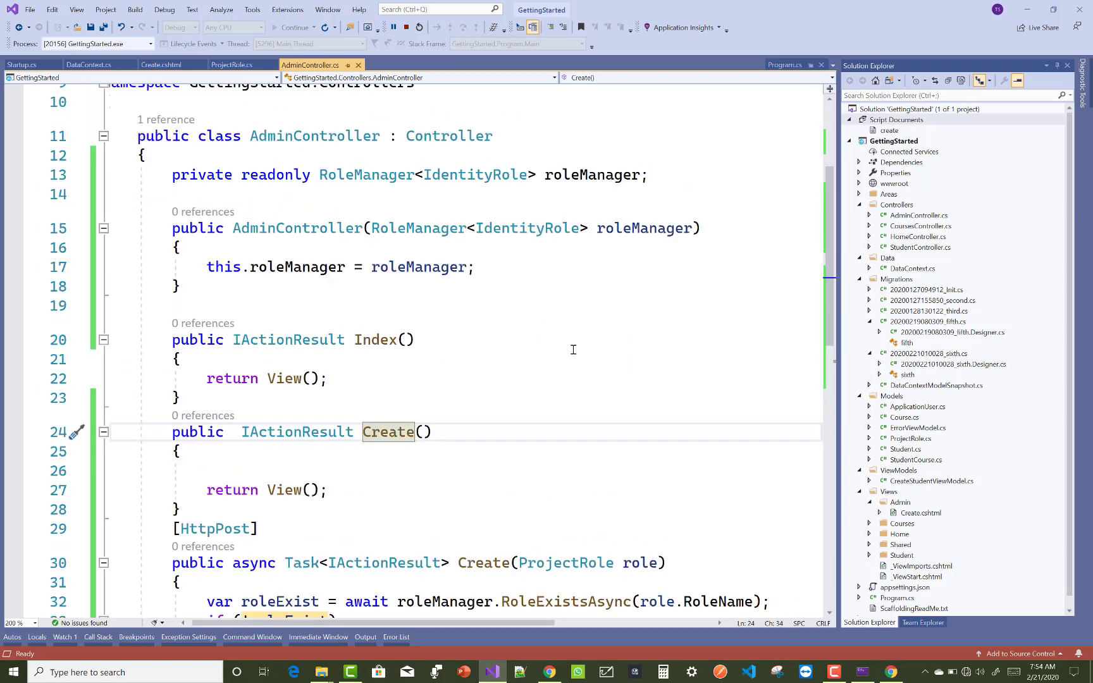
{"action": "mouse_move", "coordinate": [235, 169]}
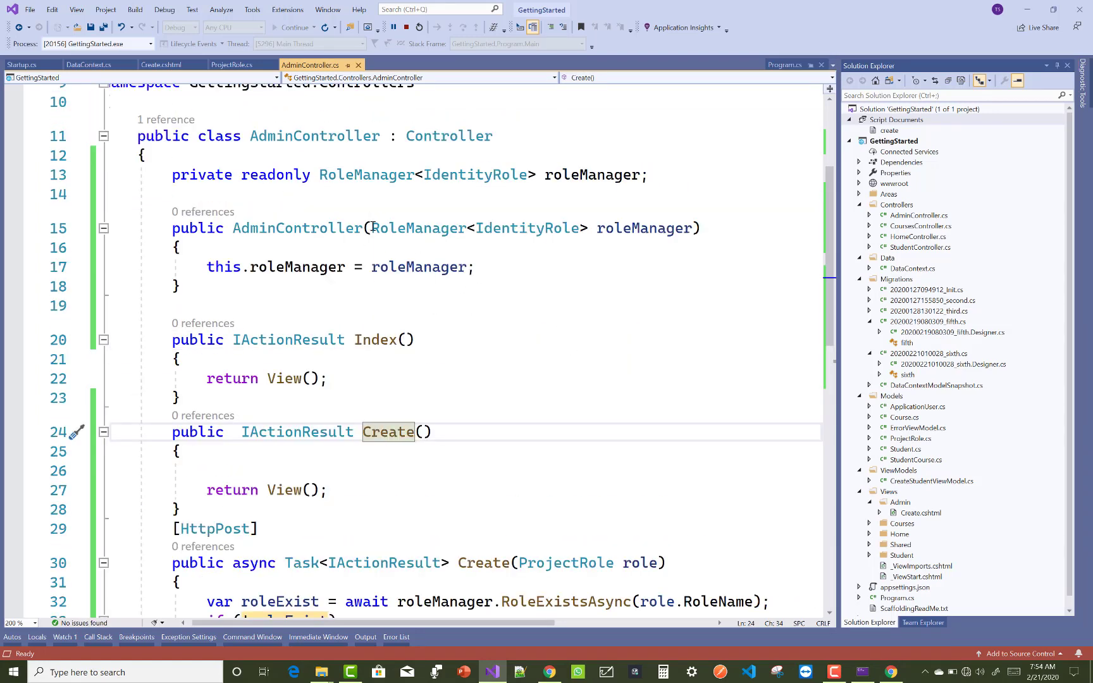
Select the RoleManager<IdentityRole> constructor parameter, then view Startup.cs's ConfigureServices
{"action": "left_click_drag", "start_coordinate": [371, 228], "coordinate": [587, 228]}
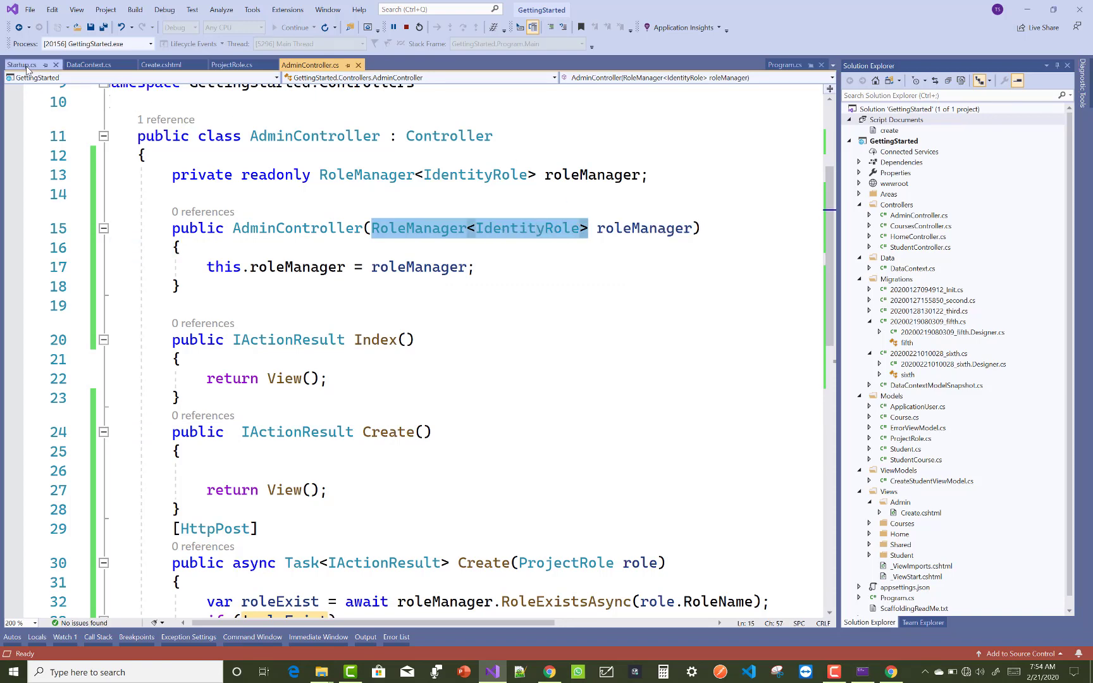
{"action": "left_click", "coordinate": [22, 64]}
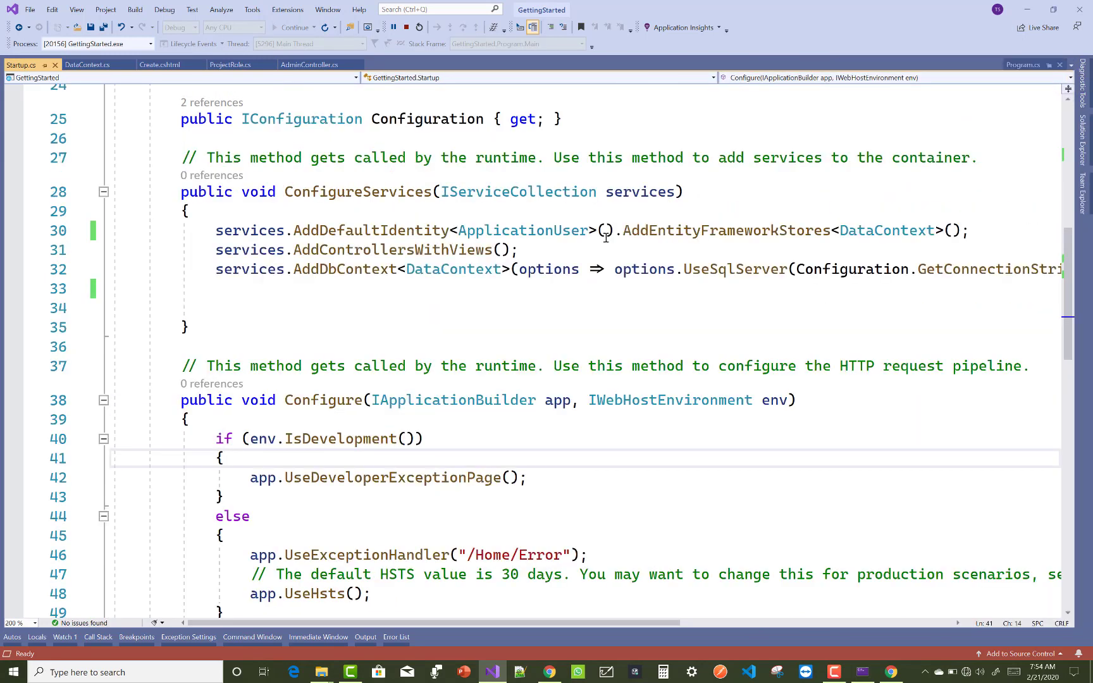
{"action": "left_click", "coordinate": [613, 231]}
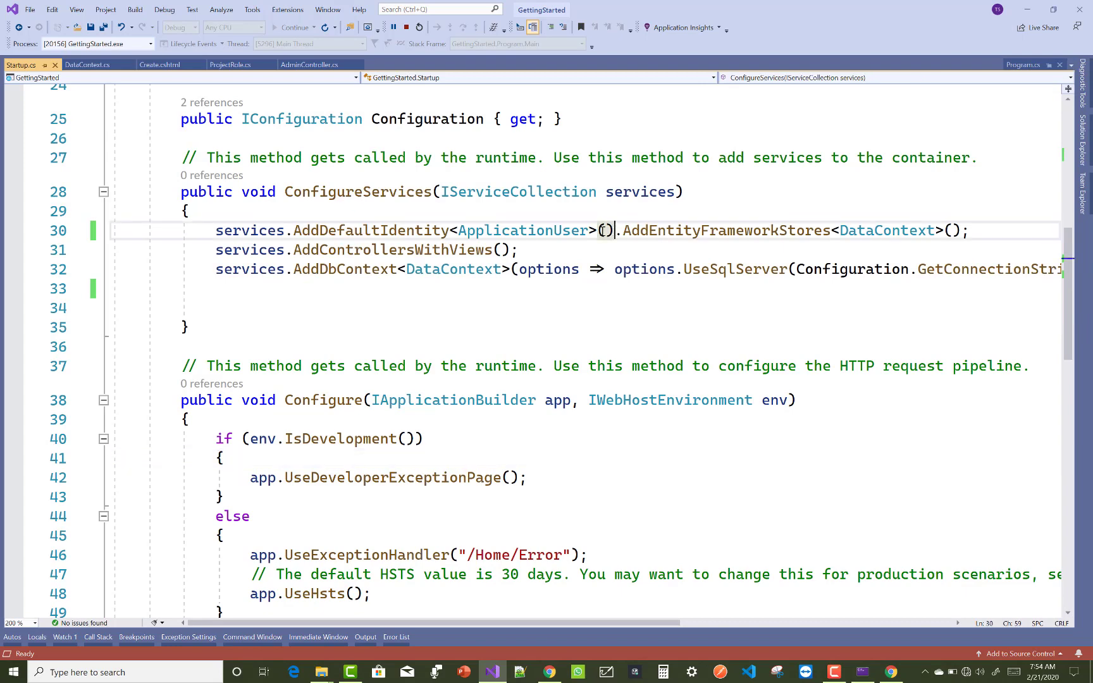
{"action": "left_click_drag", "start_coordinate": [614, 231], "coordinate": [404, 251]}
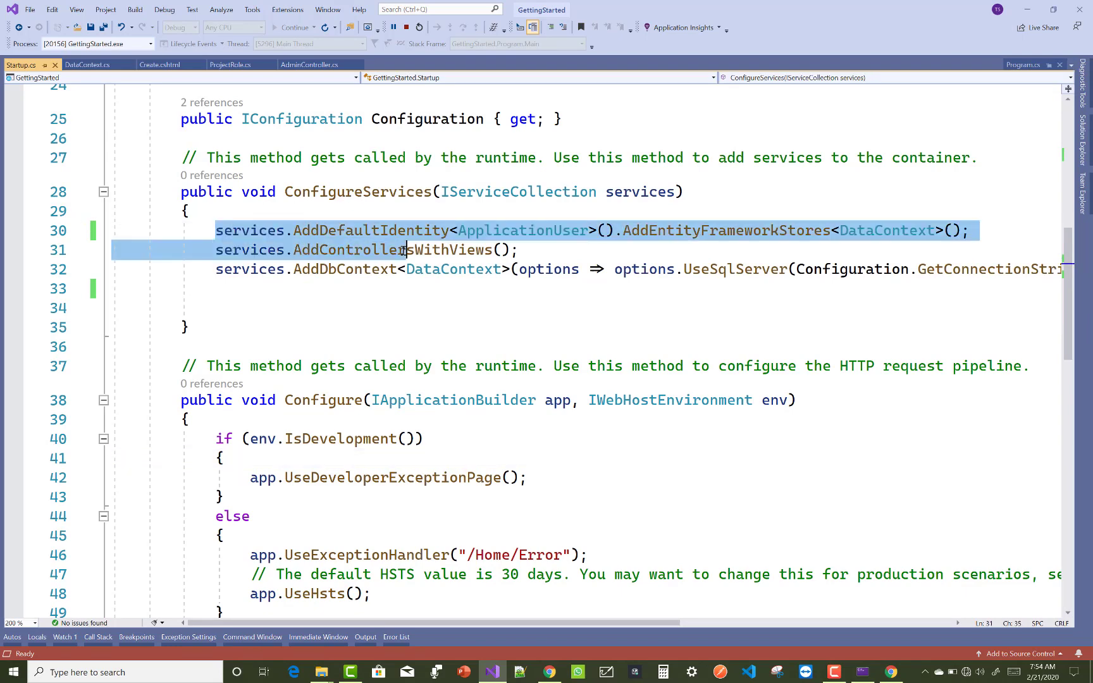
{"action": "left_click", "coordinate": [969, 230]}
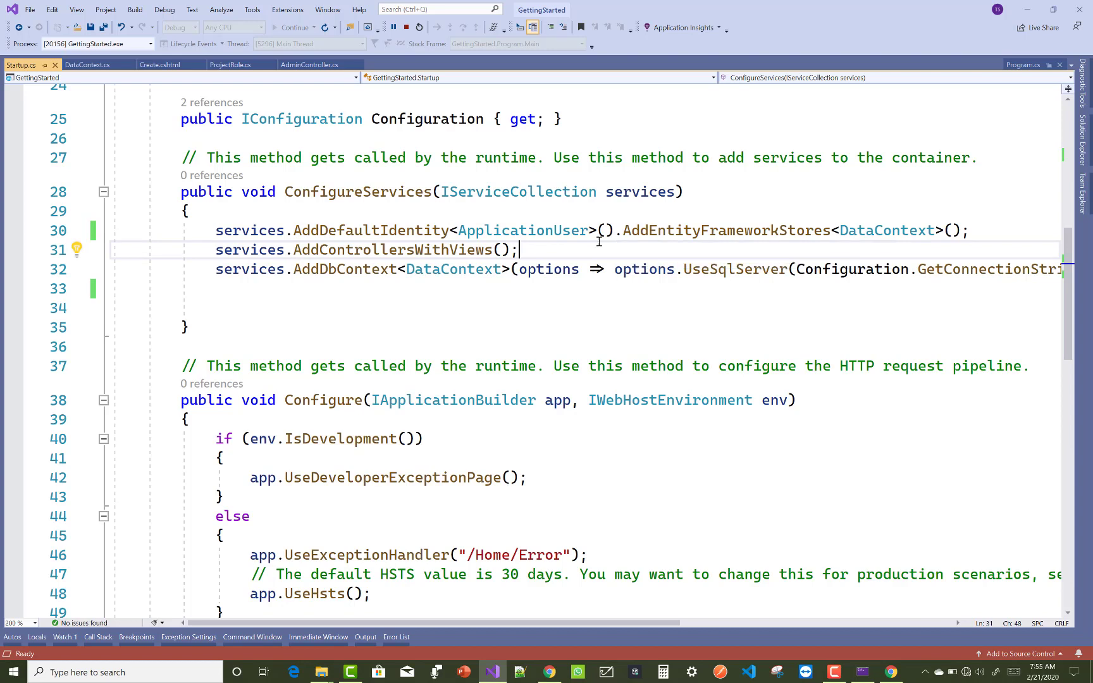
{"action": "left_click", "coordinate": [613, 231]}
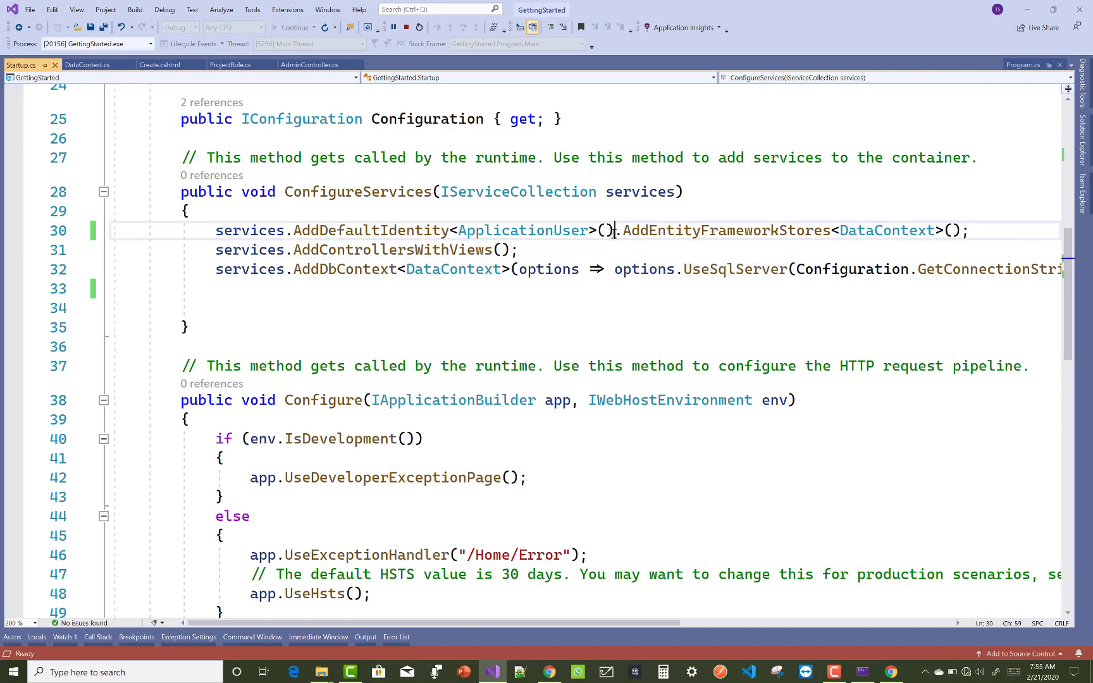
Append .AddRoles<IdentityRole>() to AddDefaultIdentity<ApplicationUser>() using IntelliSense completion
{"action": "type", "text": "."}
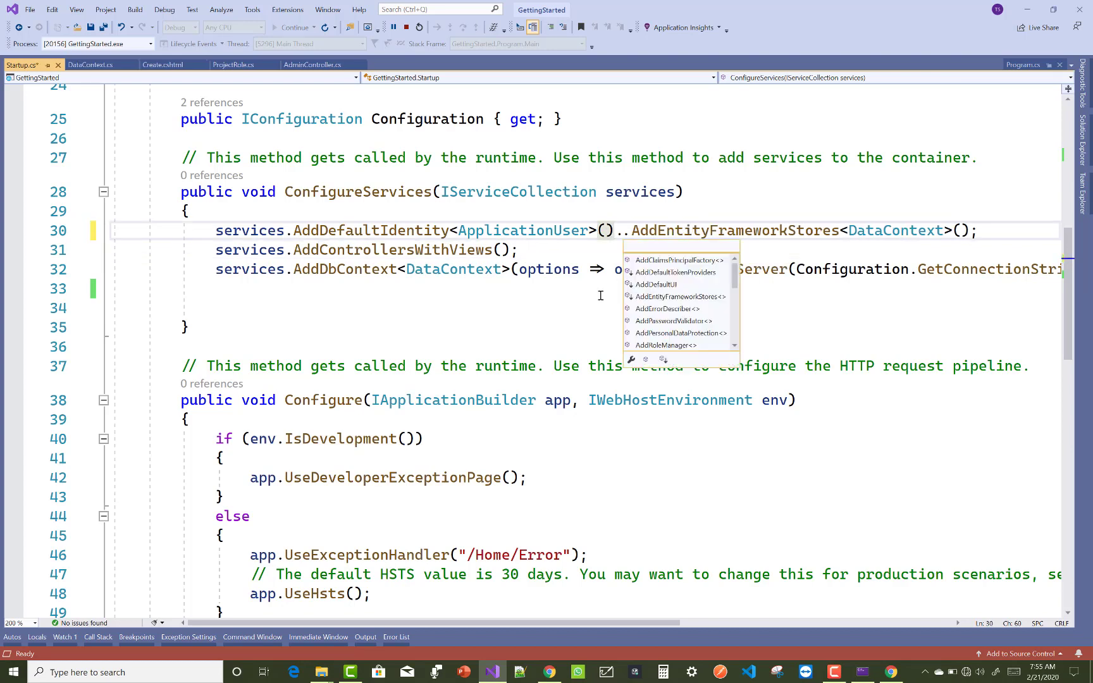
{"action": "type", "text": "AddRoles<>"}
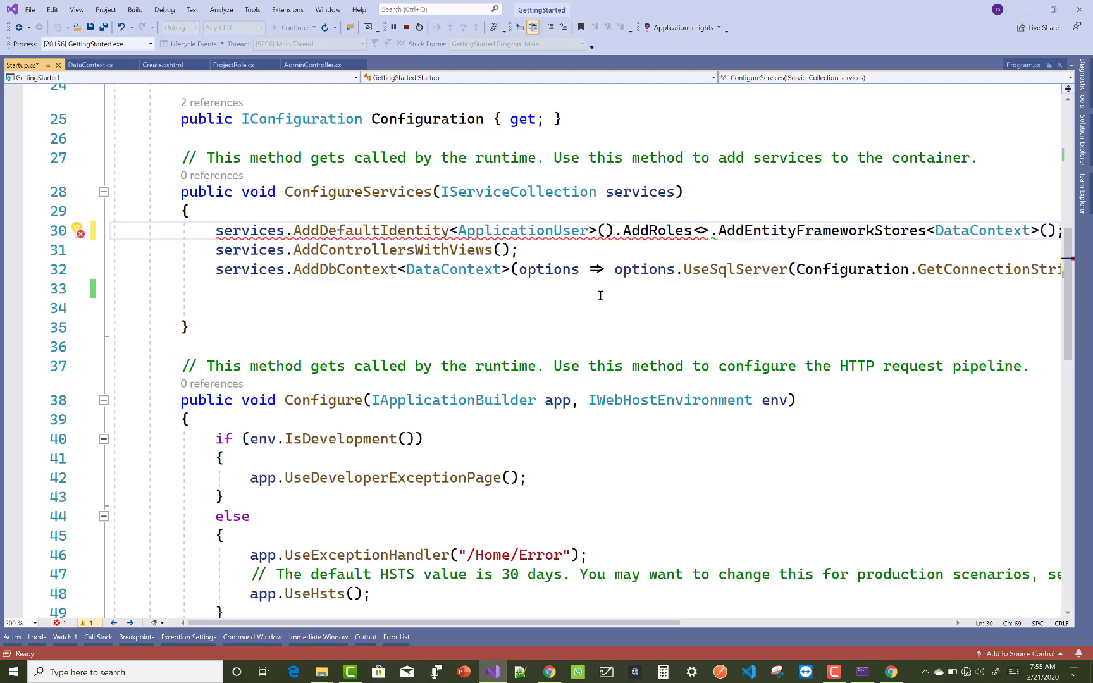
{"action": "type", "text": "Identity"}
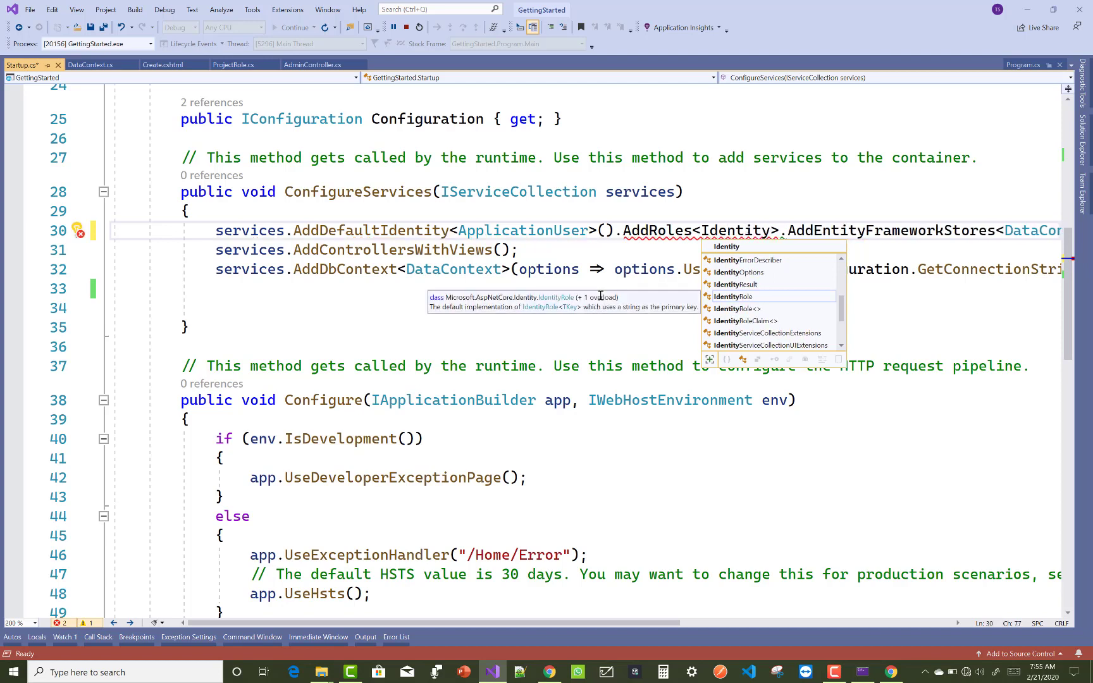
{"action": "type", "text": "Role"}
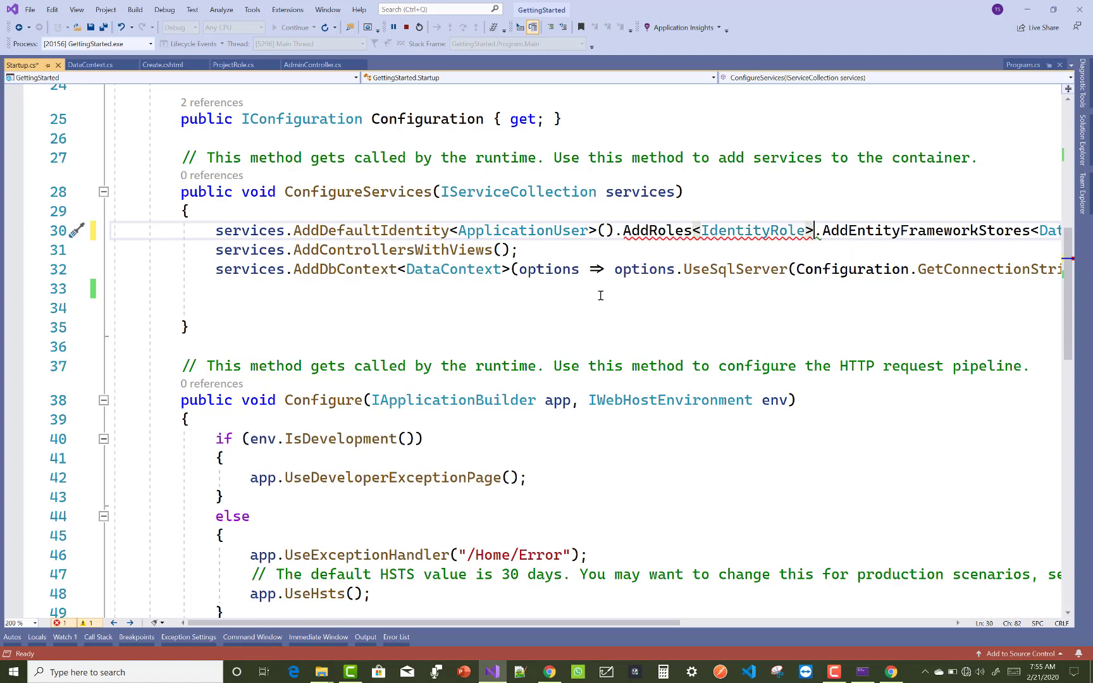
{"action": "type", "text": "()"}
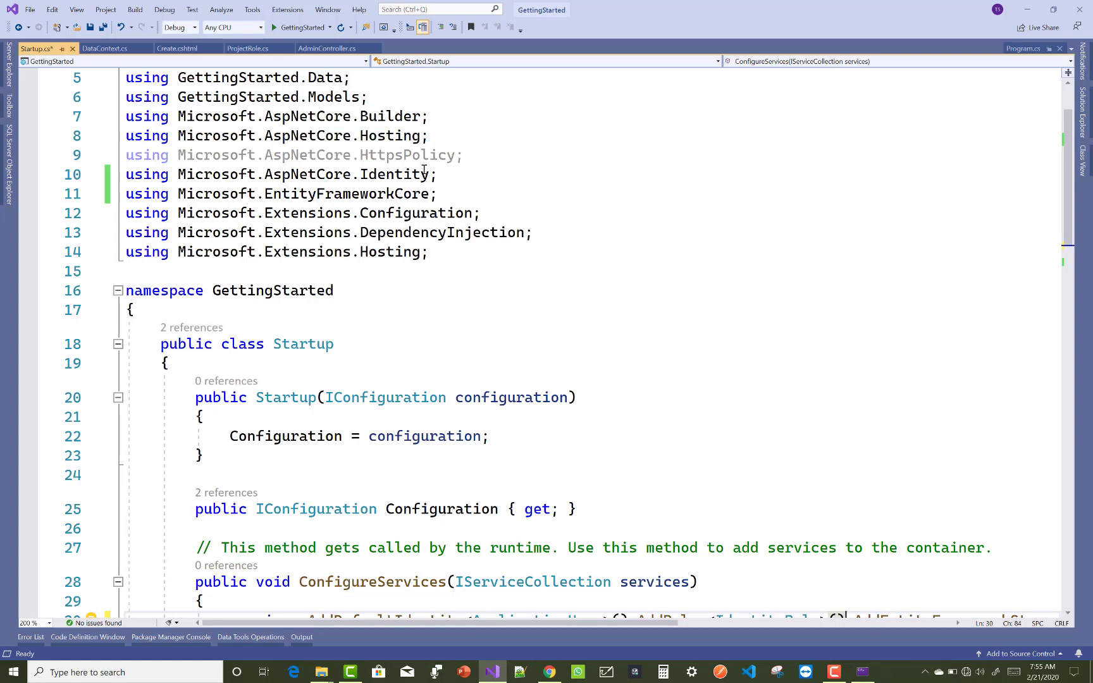
Verify the Microsoft.AspNetCore.Identity using line, then reload /admin/create in Chrome
{"action": "triple_click", "coordinate": [279, 175]}
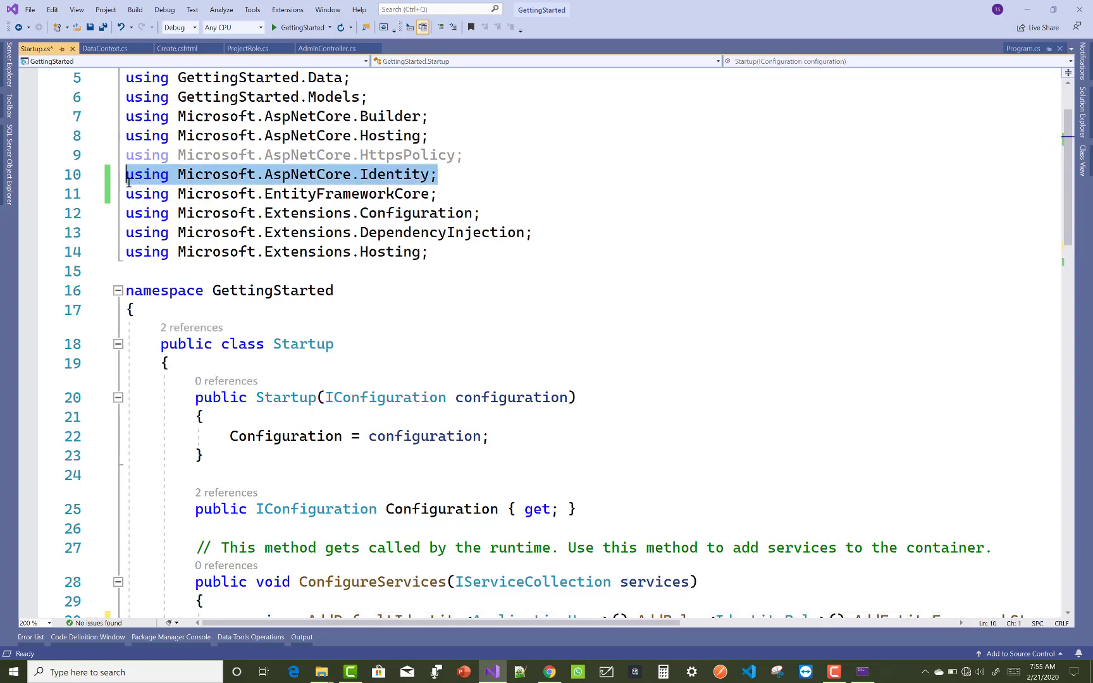
{"action": "scroll", "scroll_direction": "down", "scroll_amount": 3}
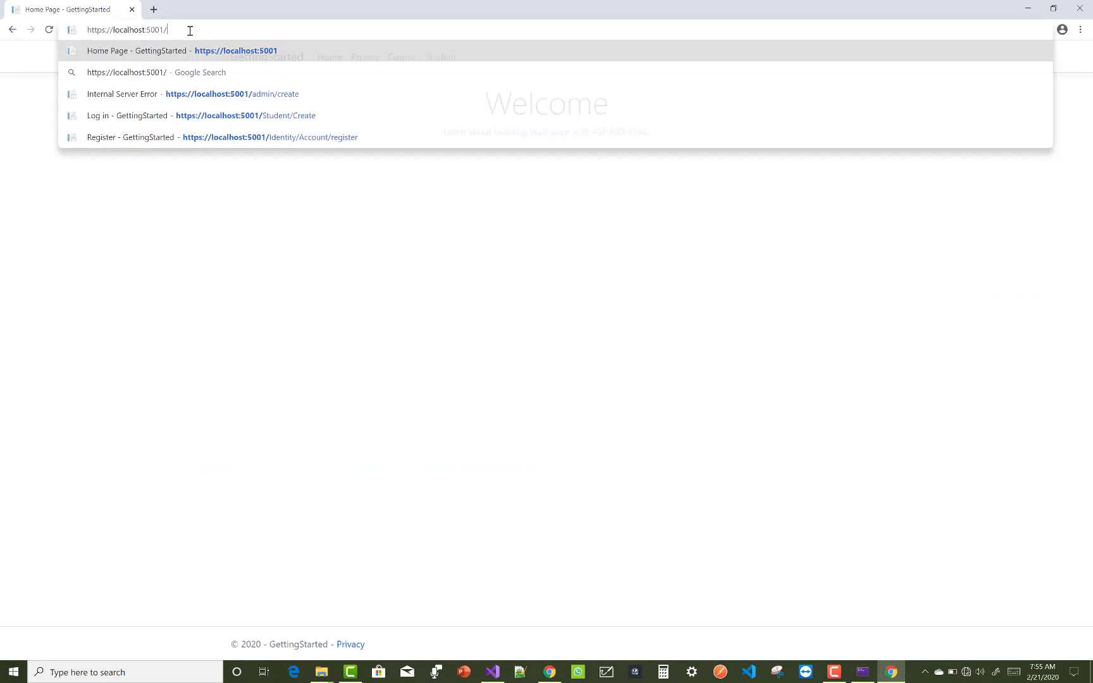
{"action": "left_click", "coordinate": [193, 94]}
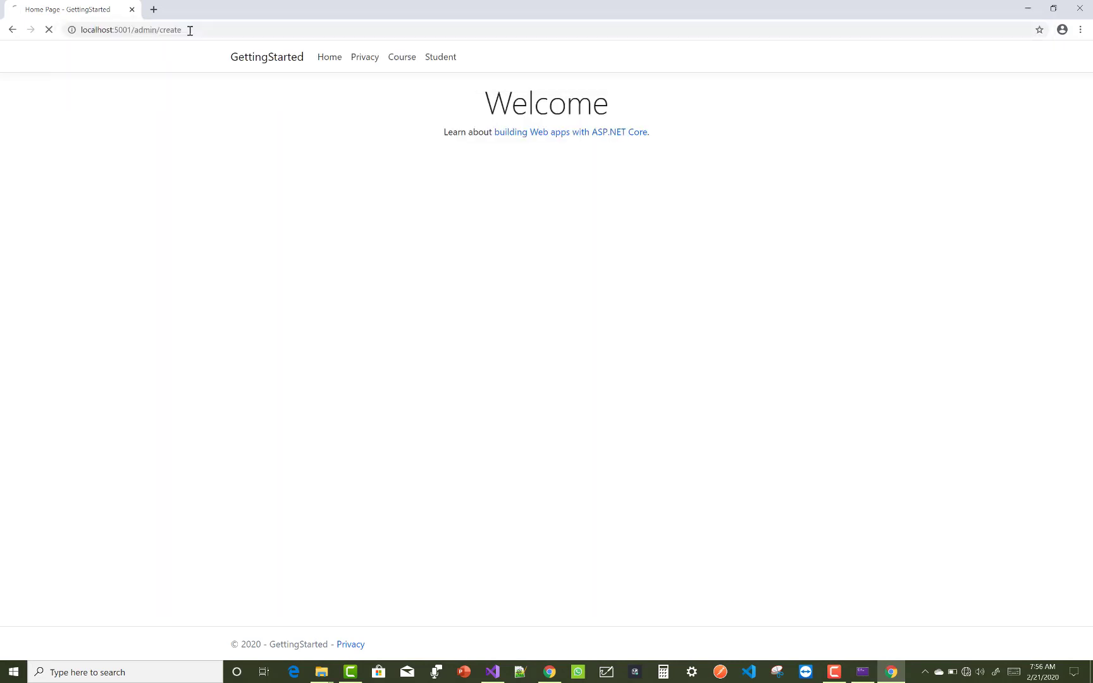